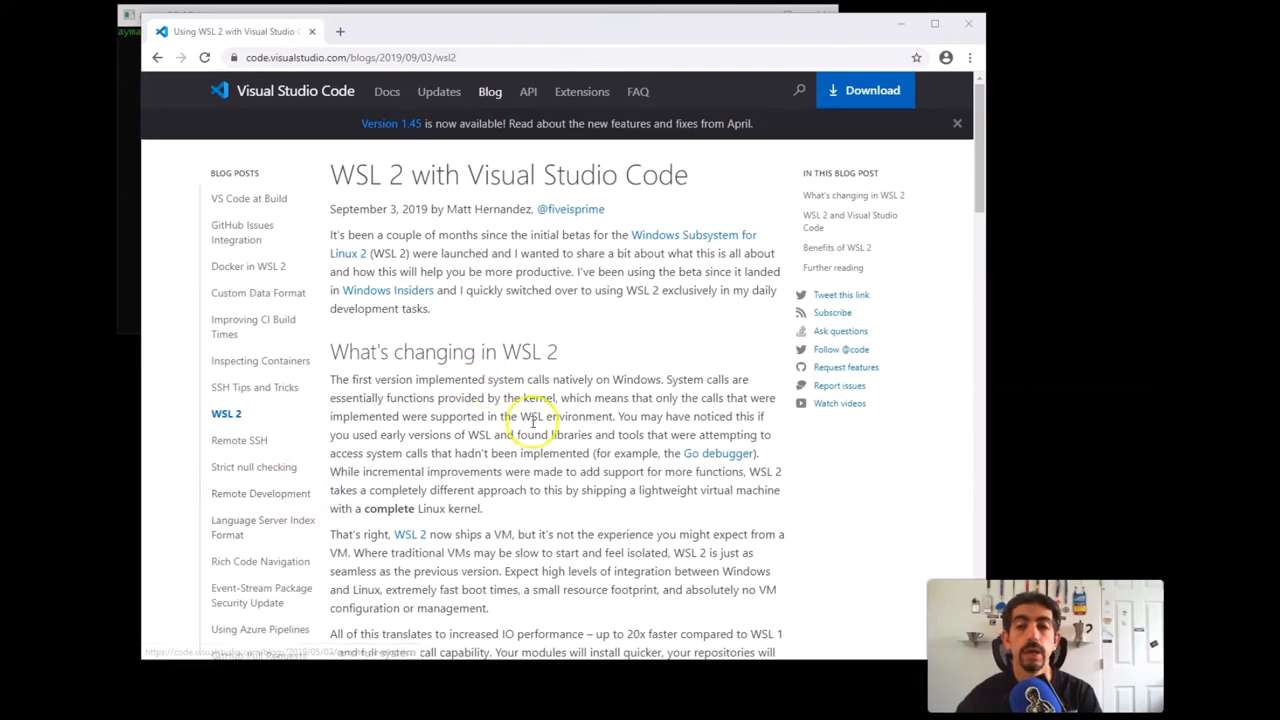
- Switch to the PowerShell tab and show the new-tab list of shell profiles (Ubuntu, Kali)
{"action": "scroll", "scroll_direction": "down", "scroll_amount": 3}
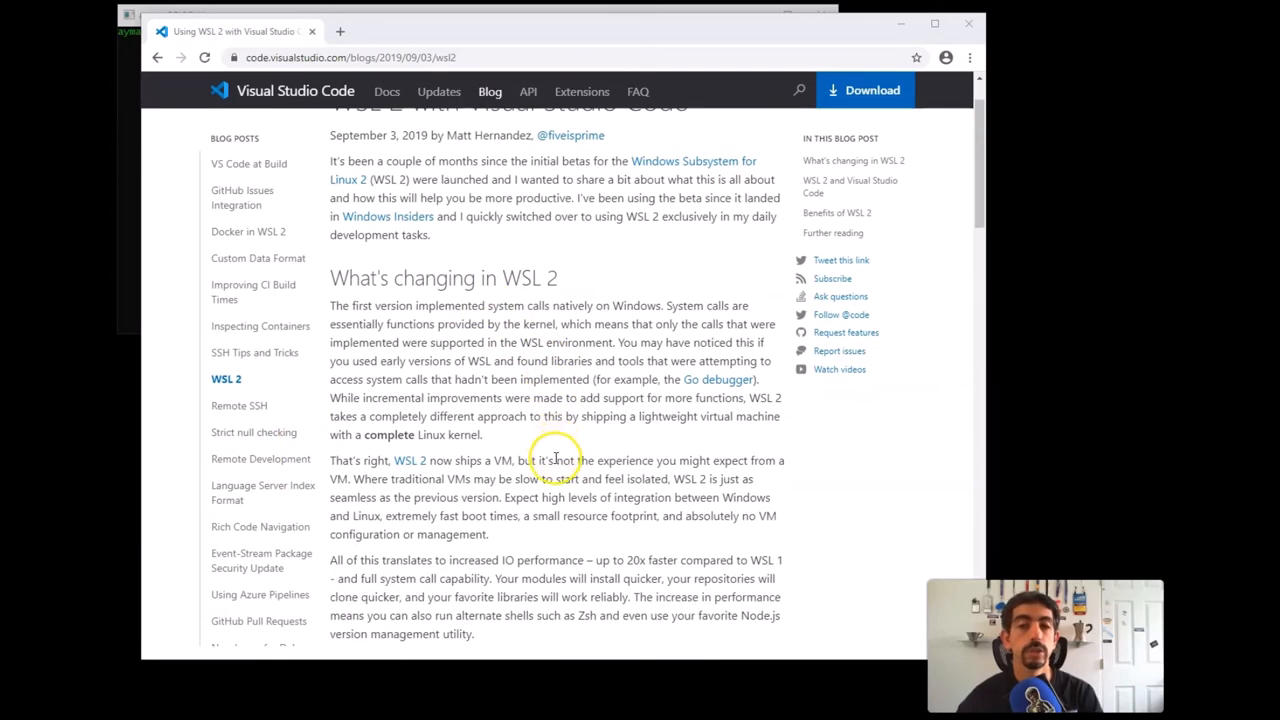
{"action": "scroll", "scroll_direction": "down", "scroll_amount": 3}
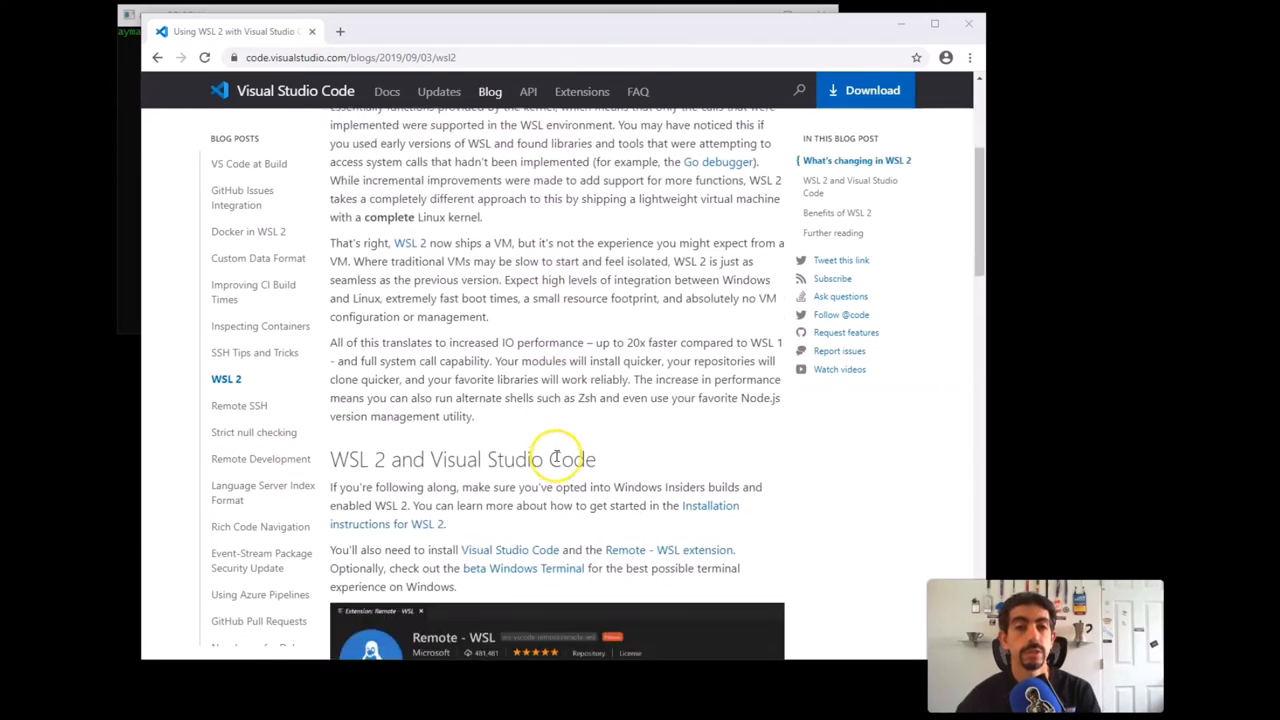
{"action": "scroll", "scroll_direction": "down", "scroll_amount": 3}
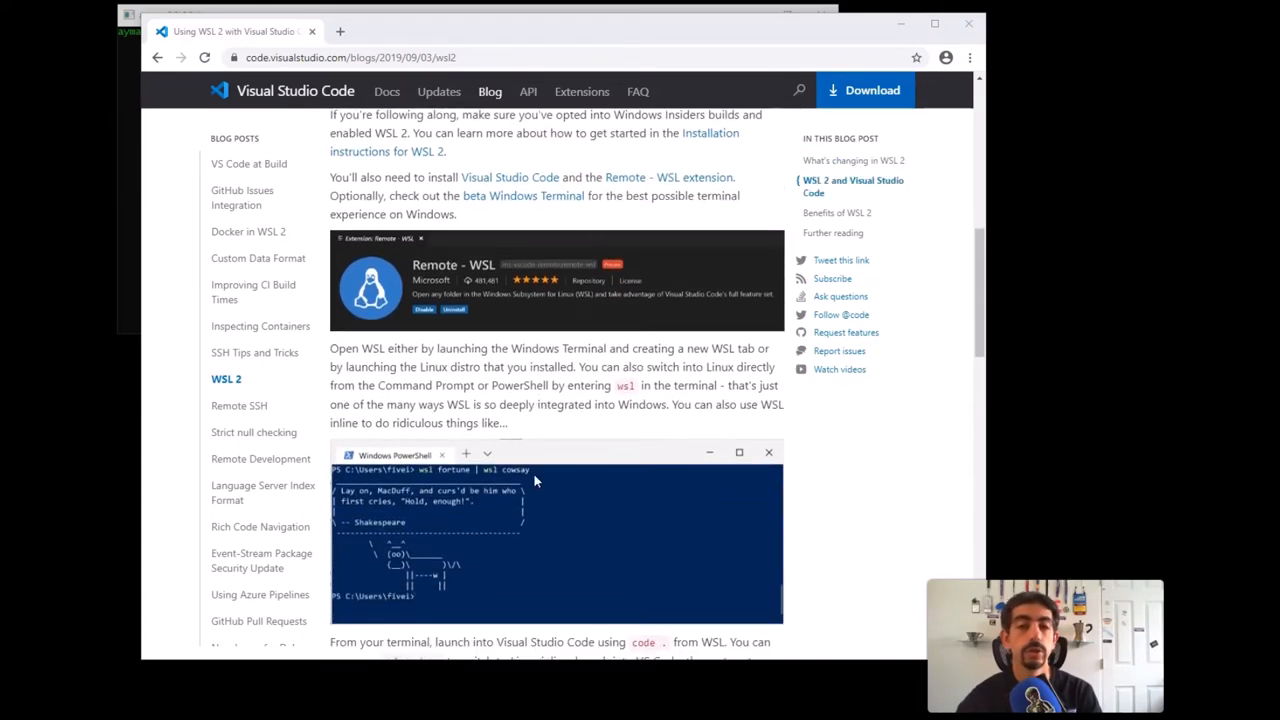
{"action": "scroll", "scroll_direction": "down", "scroll_amount": 3}
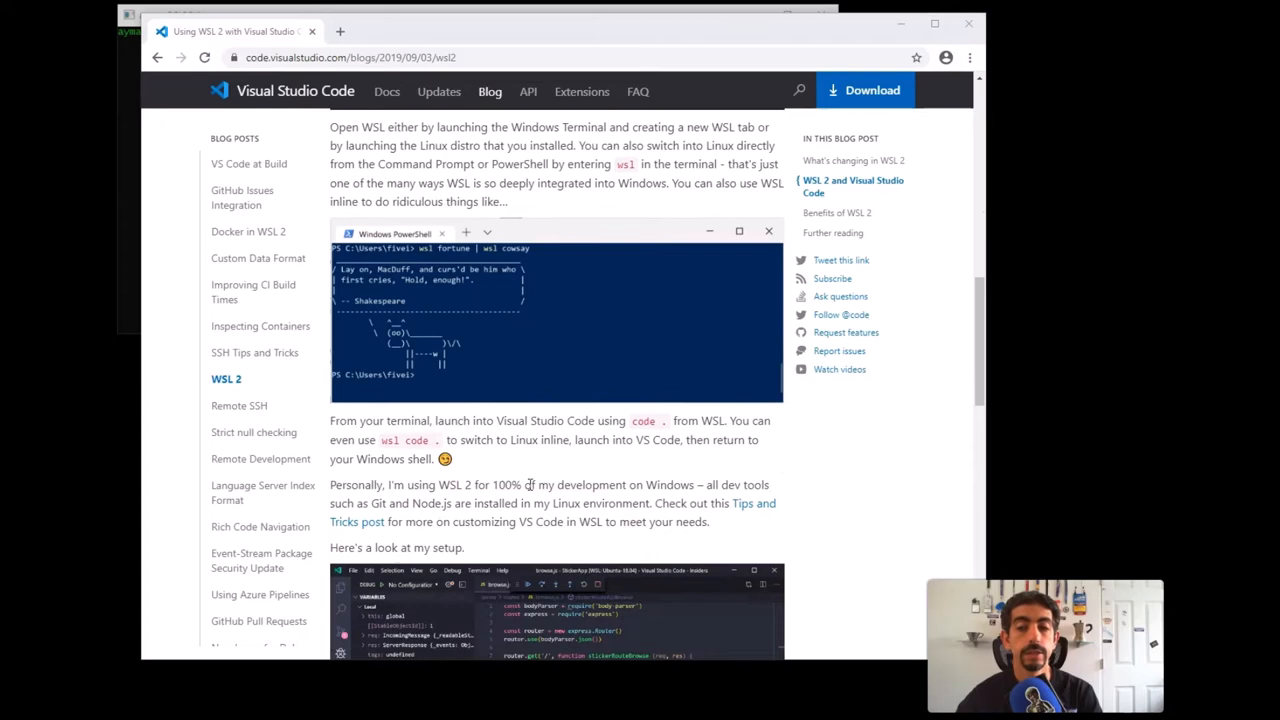
{"action": "scroll", "scroll_direction": "down", "scroll_amount": 3}
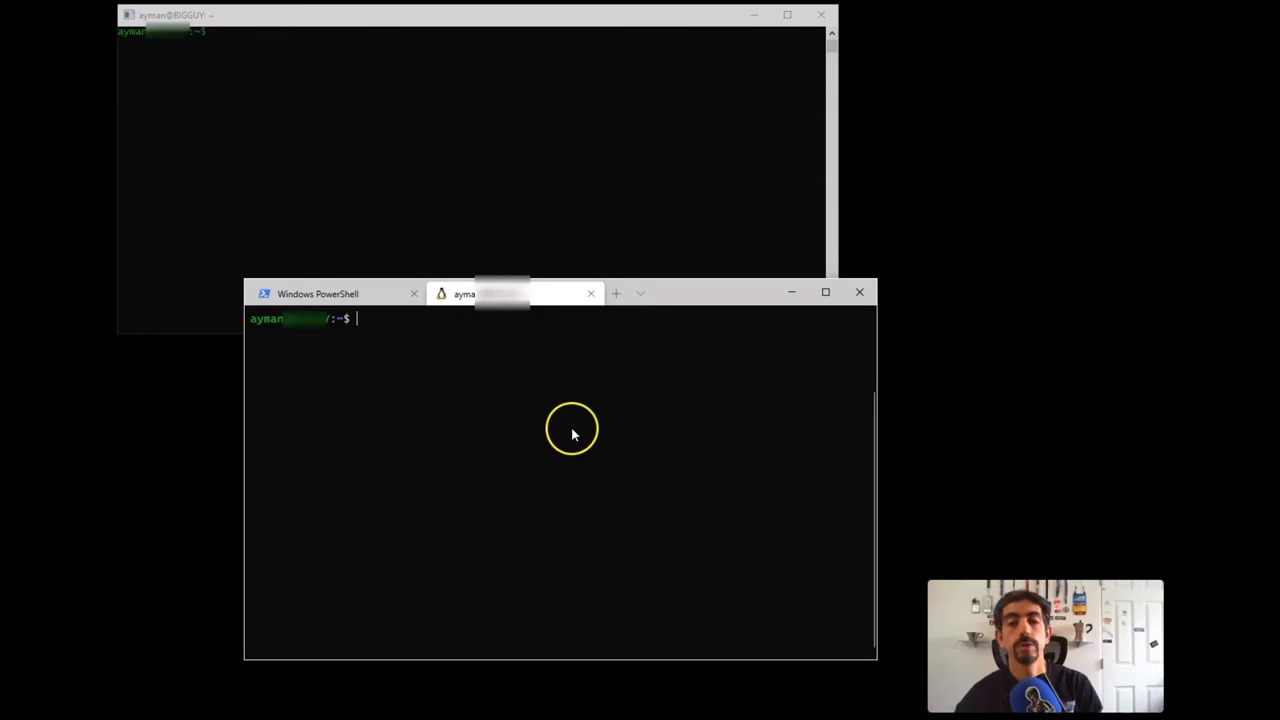
{"action": "left_click", "coordinate": [330, 292]}
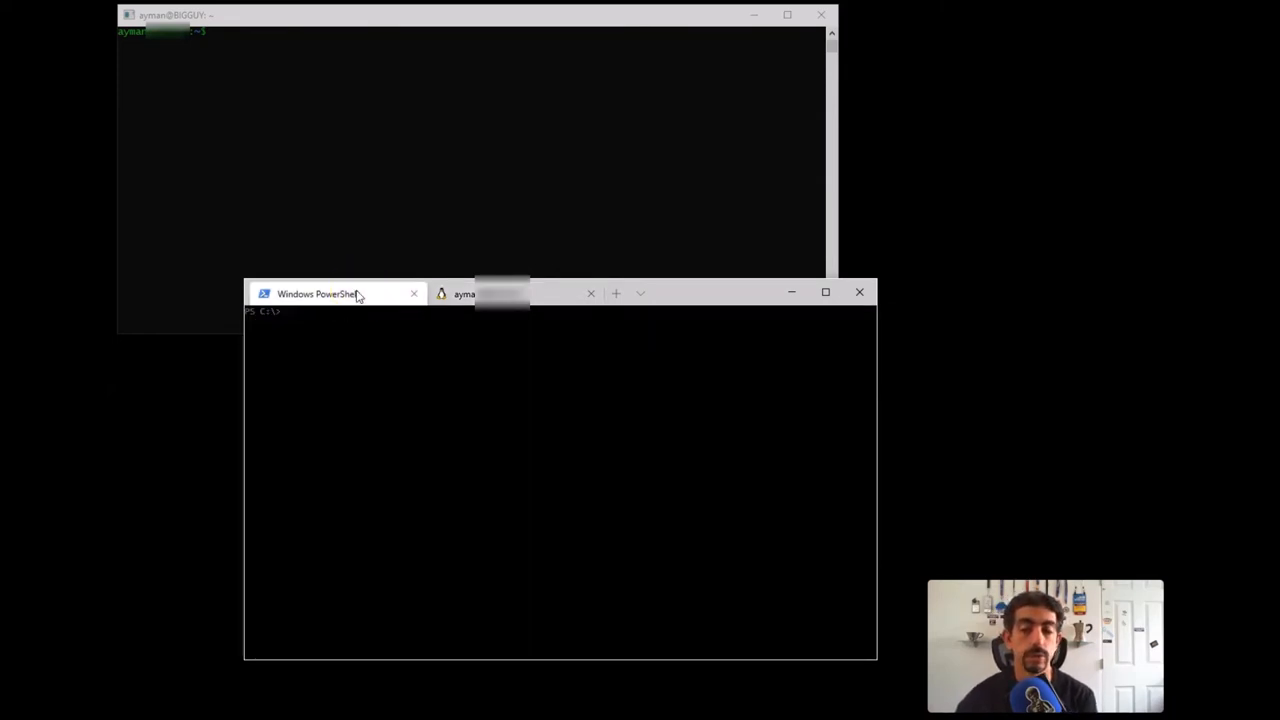
{"action": "left_click", "coordinate": [640, 292]}
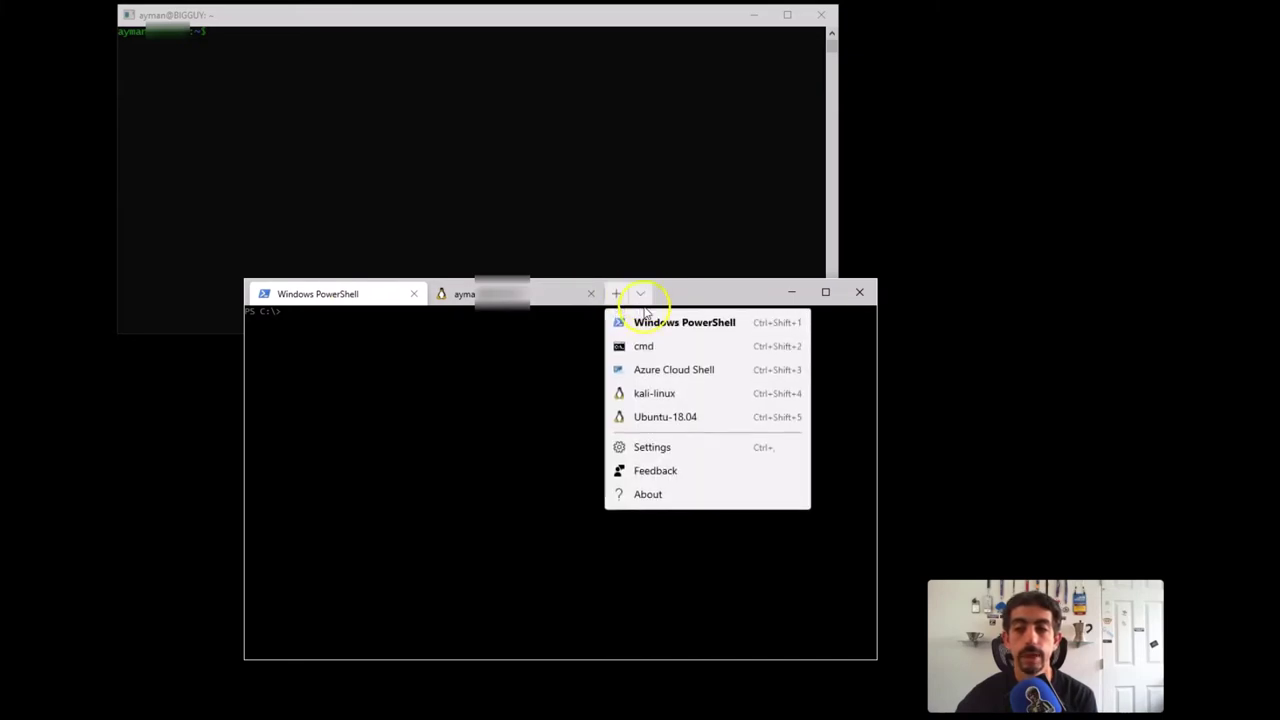
{"action": "mouse_move", "coordinate": [652, 384]}
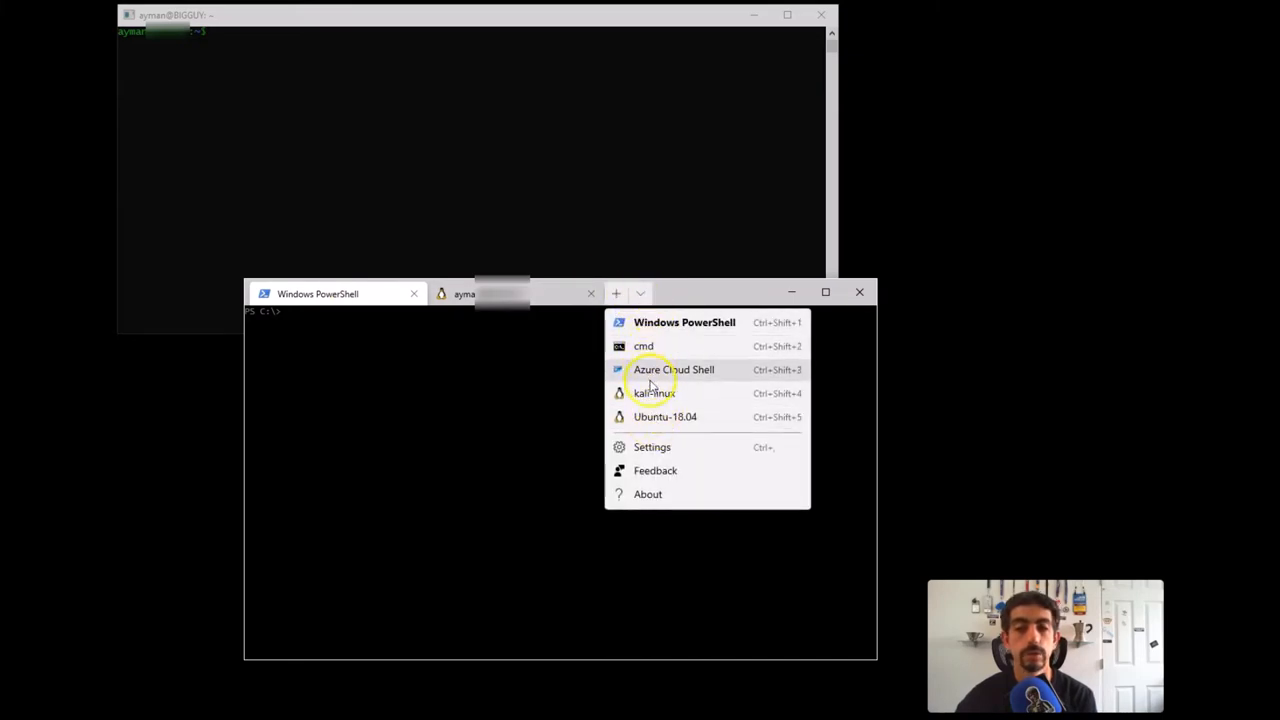
{"action": "mouse_move", "coordinate": [648, 356]}
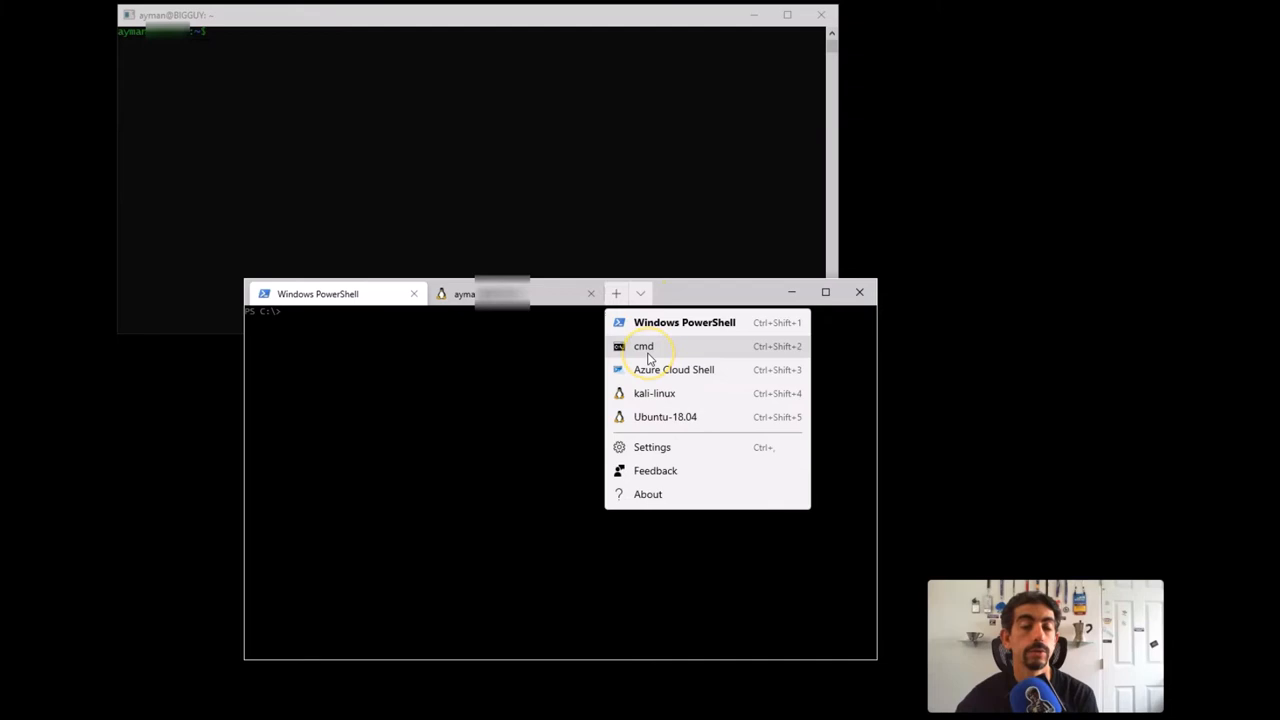
{"action": "mouse_move", "coordinate": [656, 424]}
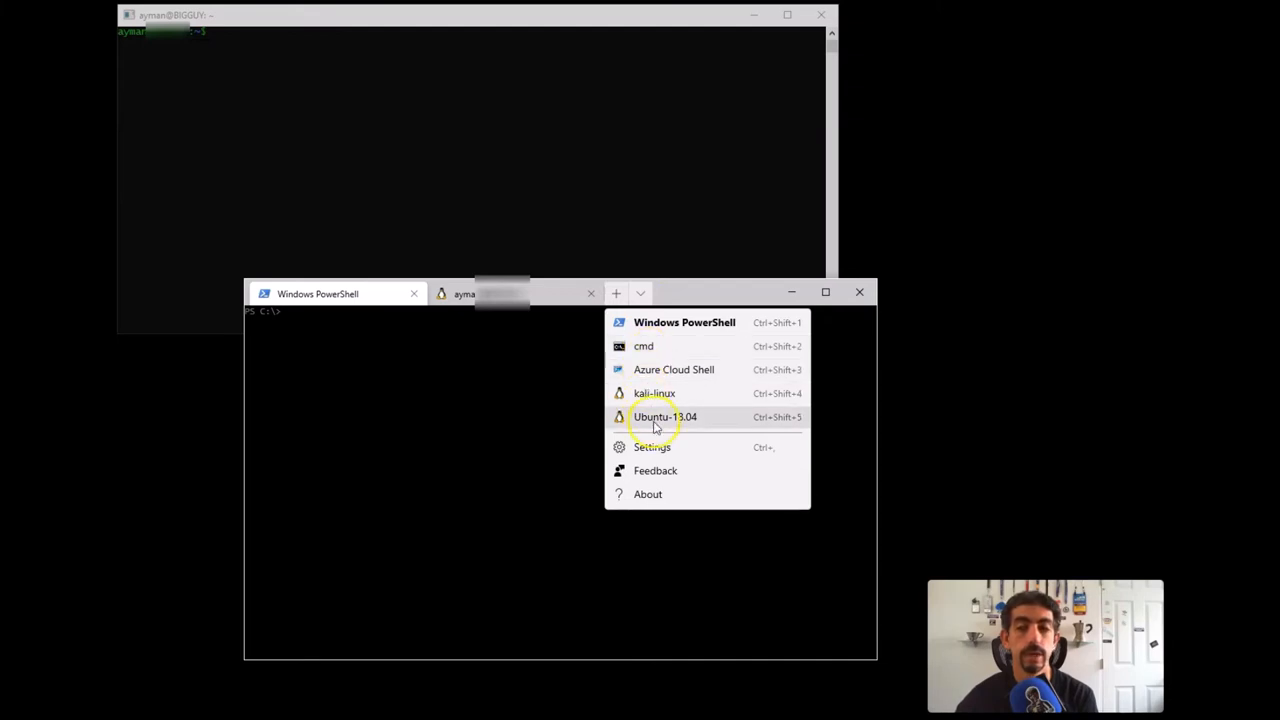
{"action": "mouse_move", "coordinate": [540, 324]}
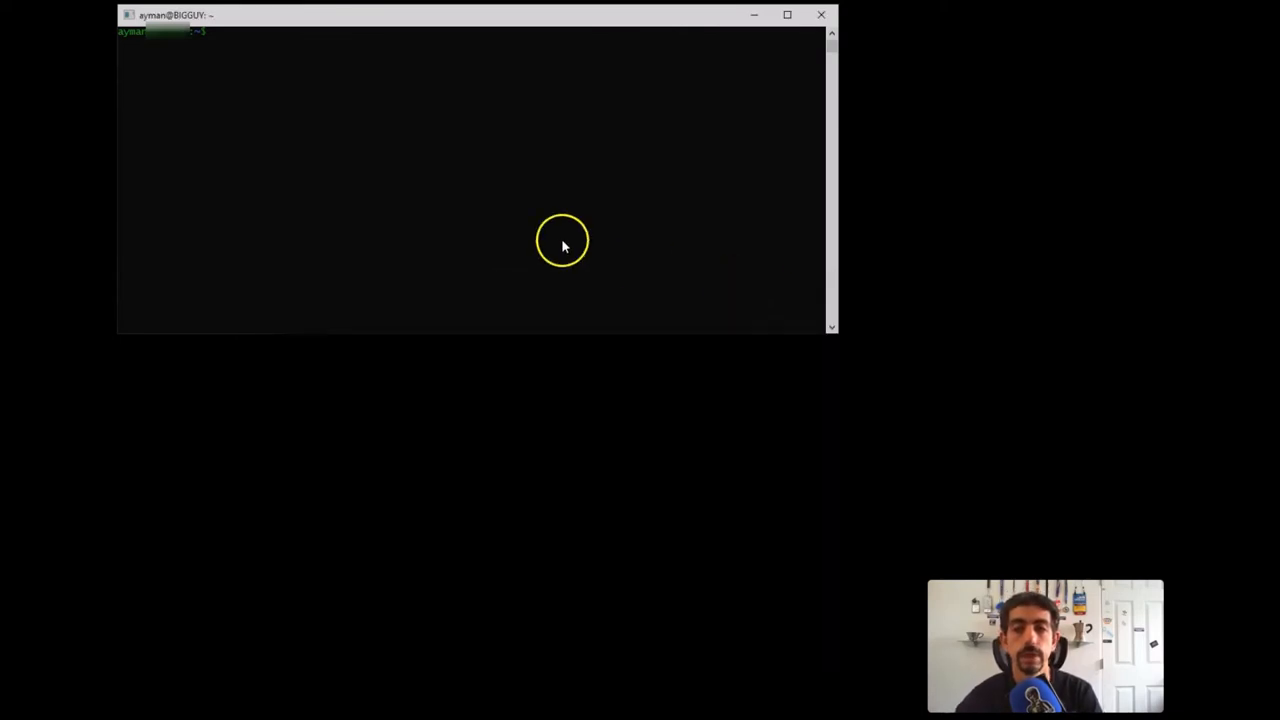
- Run ls -l, create an empty helloworld file with touch, and begin the code command
{"action": "type", "text": "ls -l"}
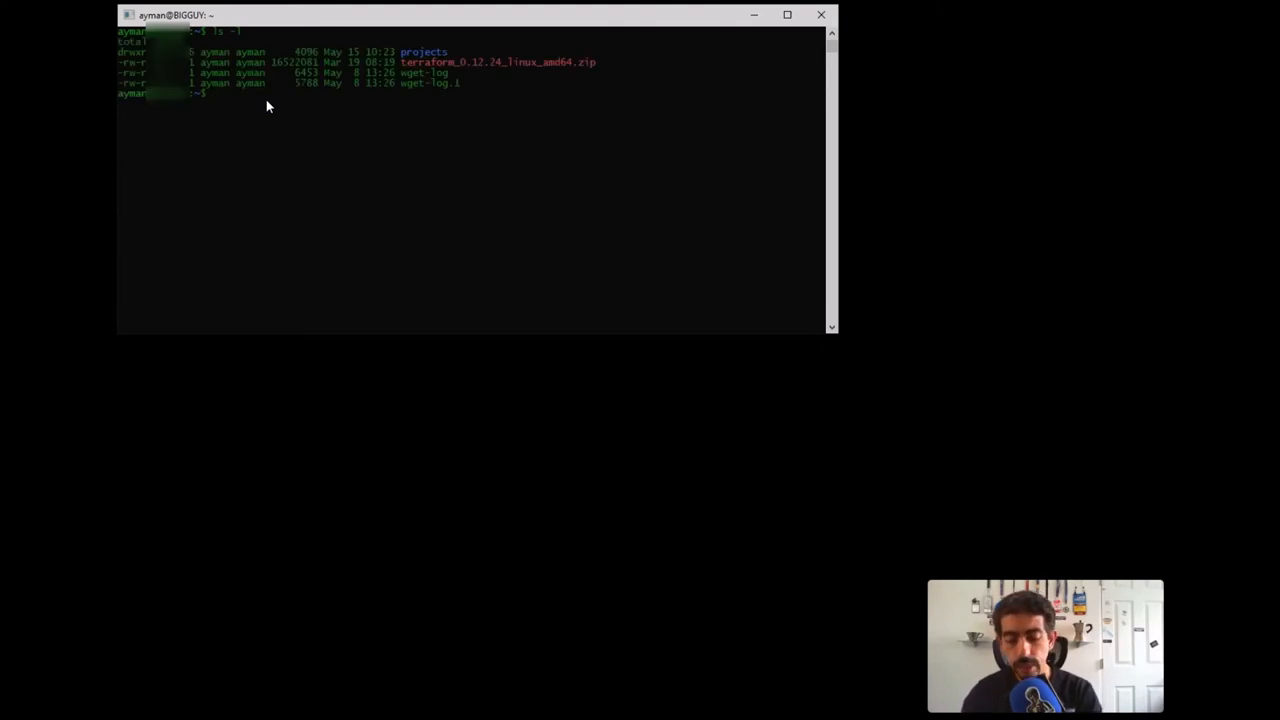
{"action": "type", "text": "touch"}
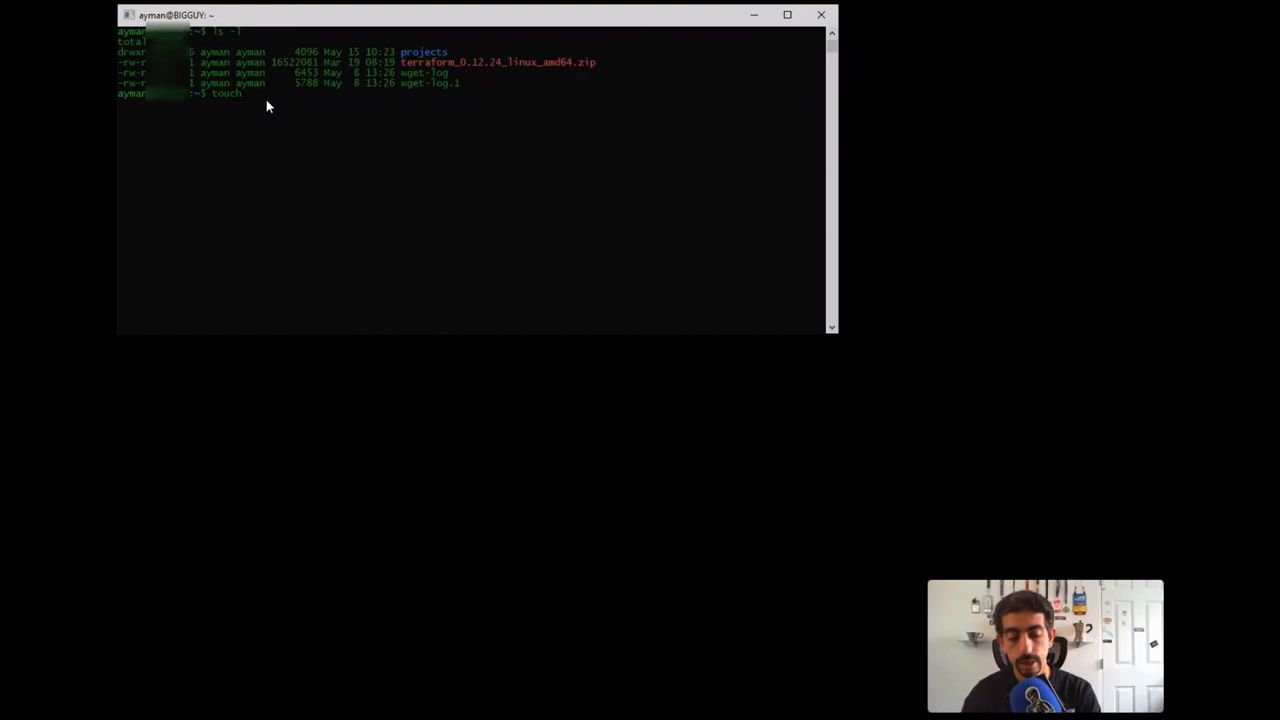
{"action": "type", "text": "helloworld"}
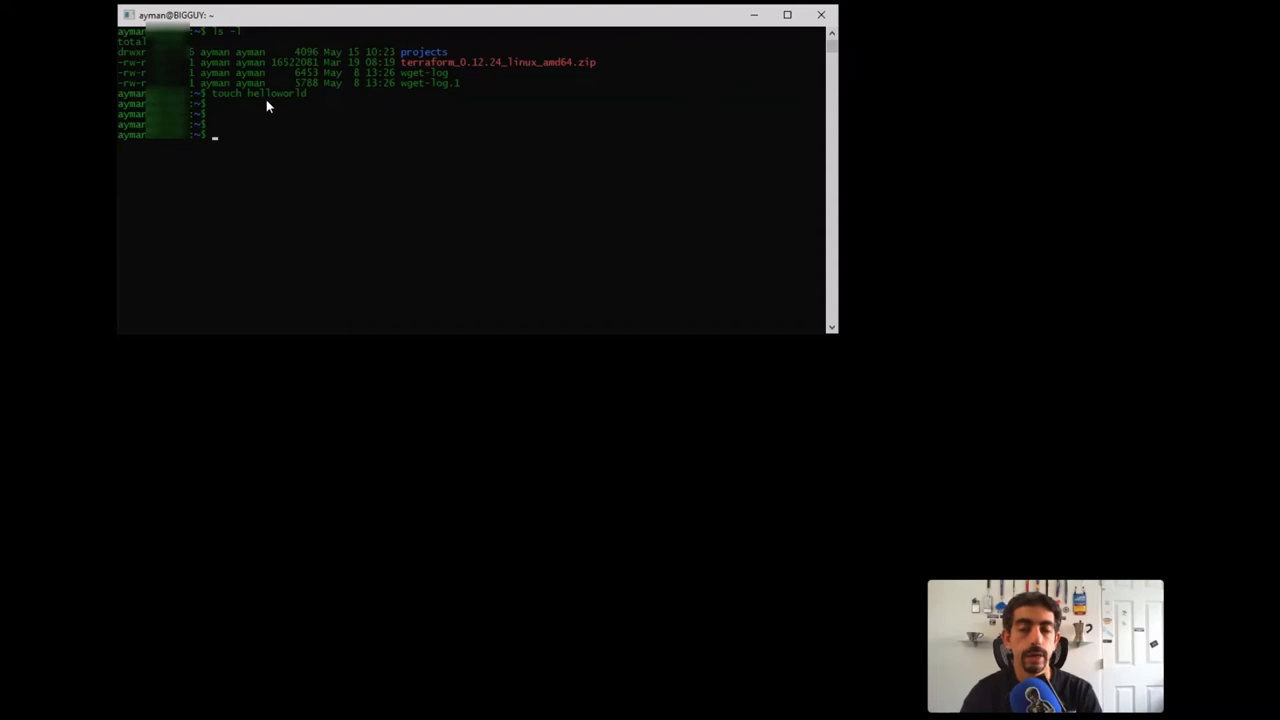
{"action": "type", "text": "code helloworld"}
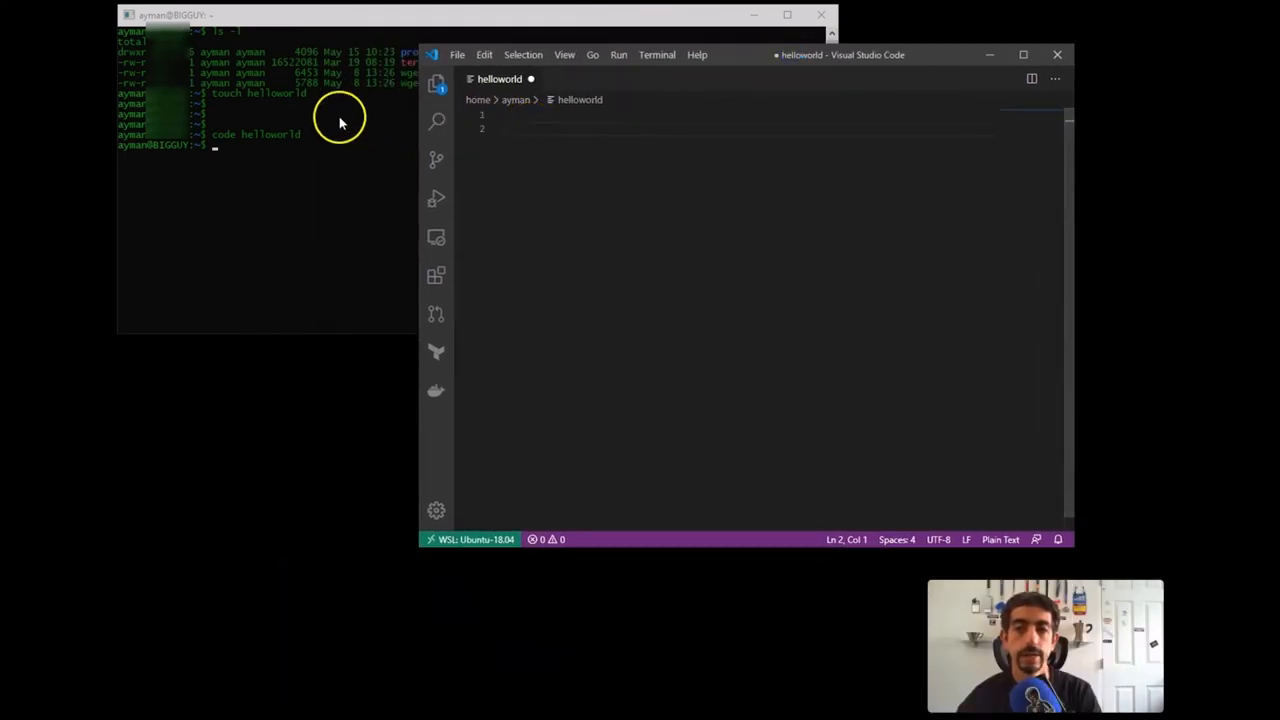
{"action": "mouse_move", "coordinate": [574, 140]}
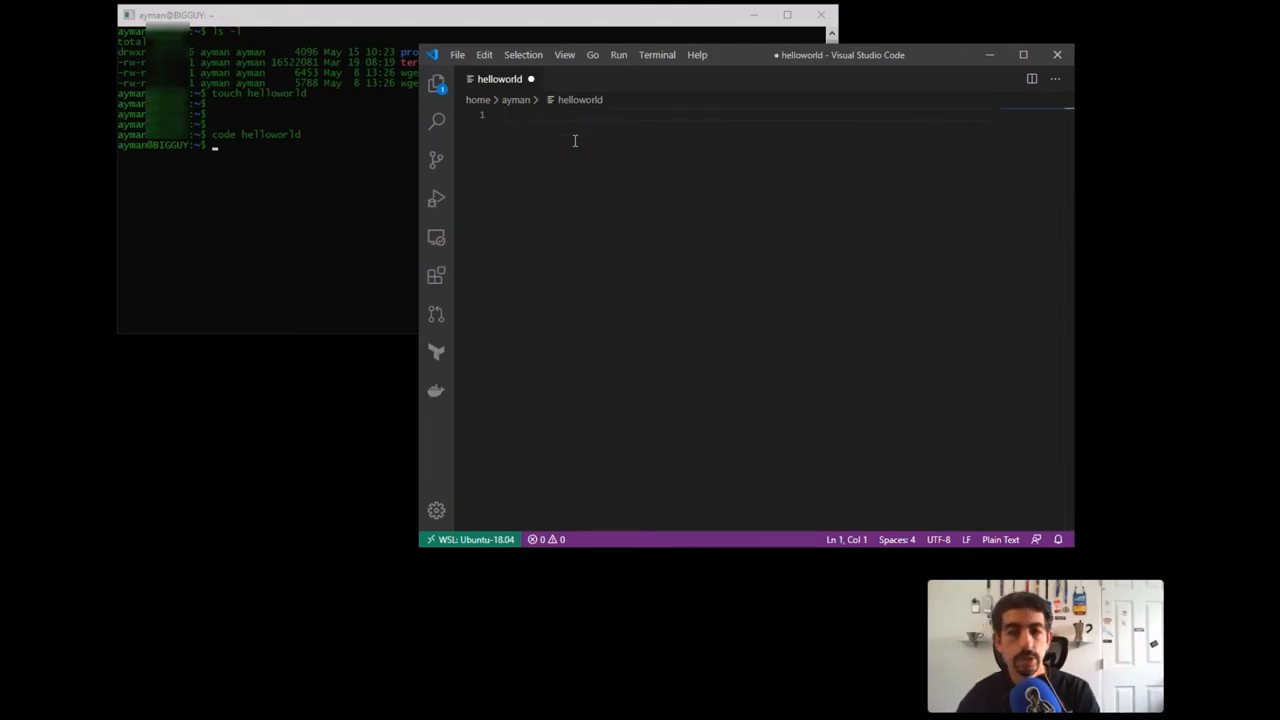
{"action": "mouse_move", "coordinate": [472, 486]}
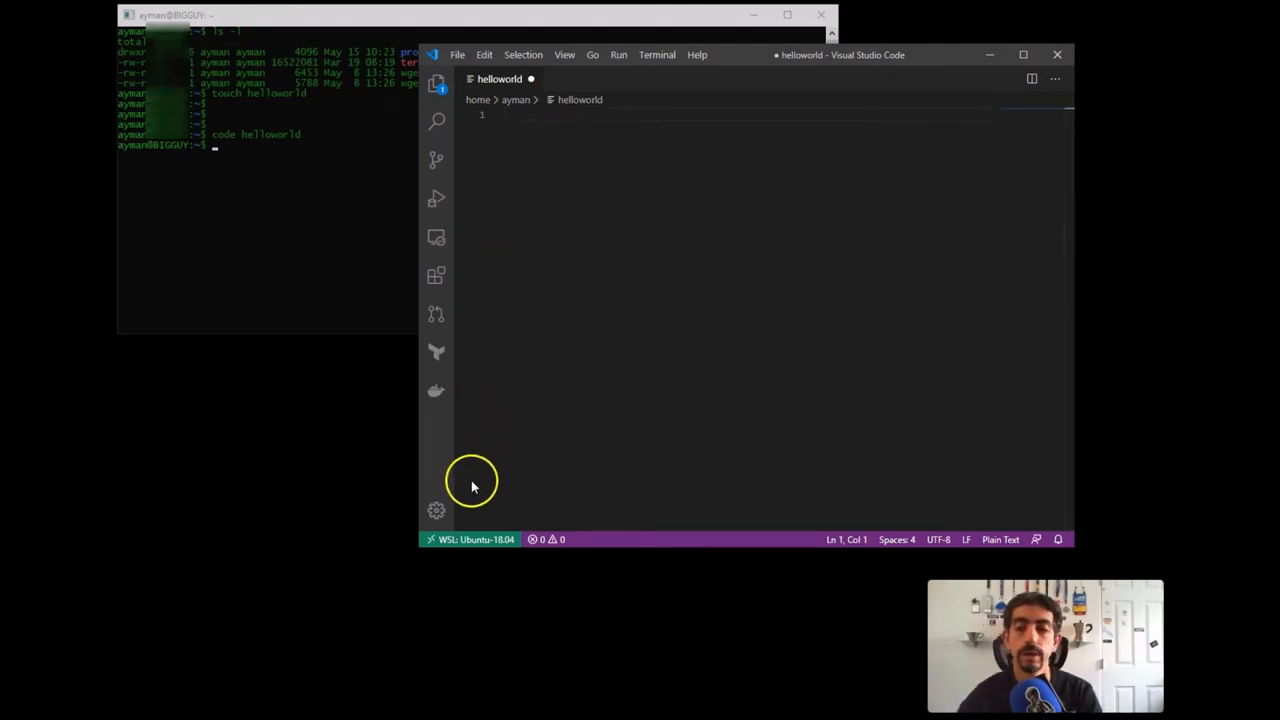
{"action": "mouse_move", "coordinate": [470, 540]}
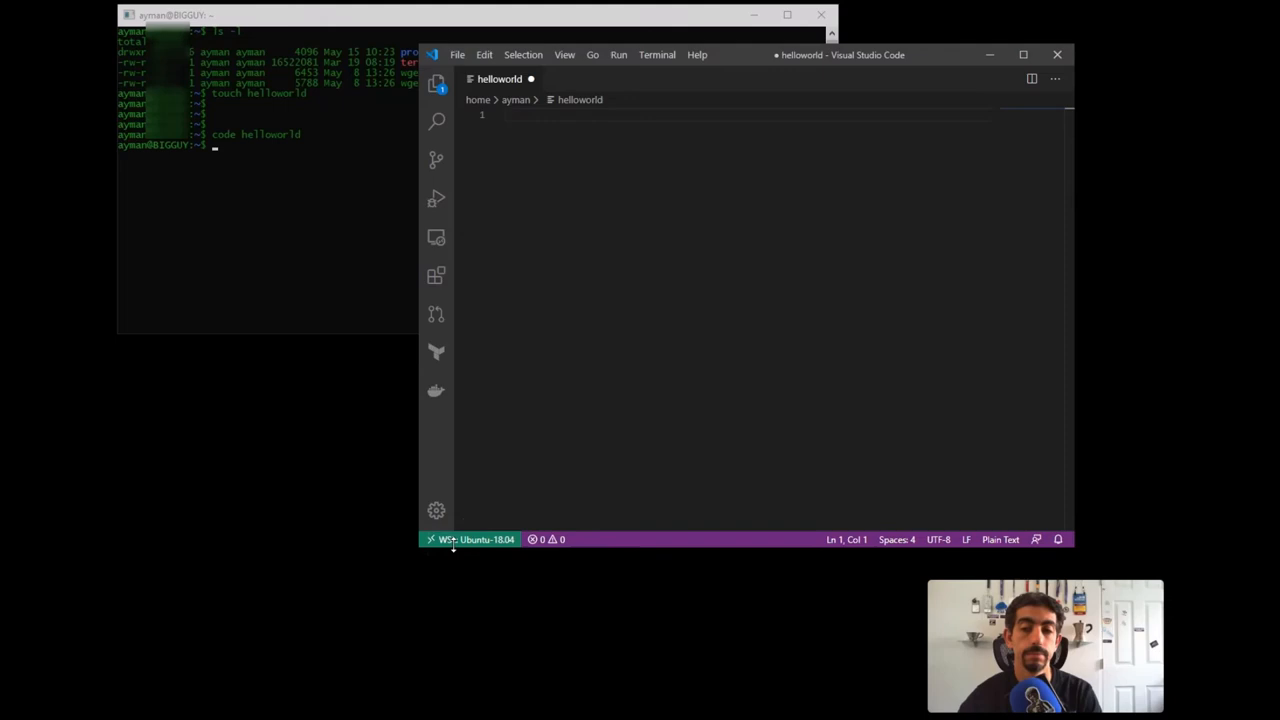
{"action": "mouse_move", "coordinate": [610, 40]}
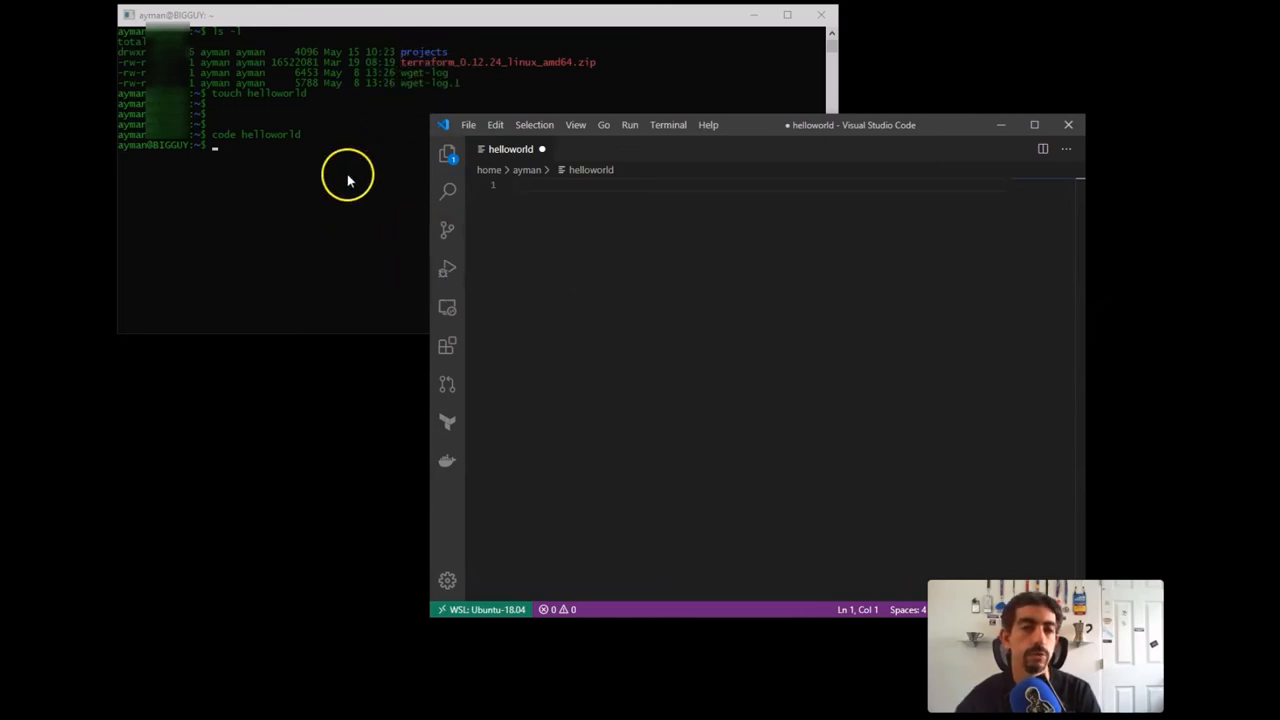
{"action": "mouse_move", "coordinate": [388, 304]}
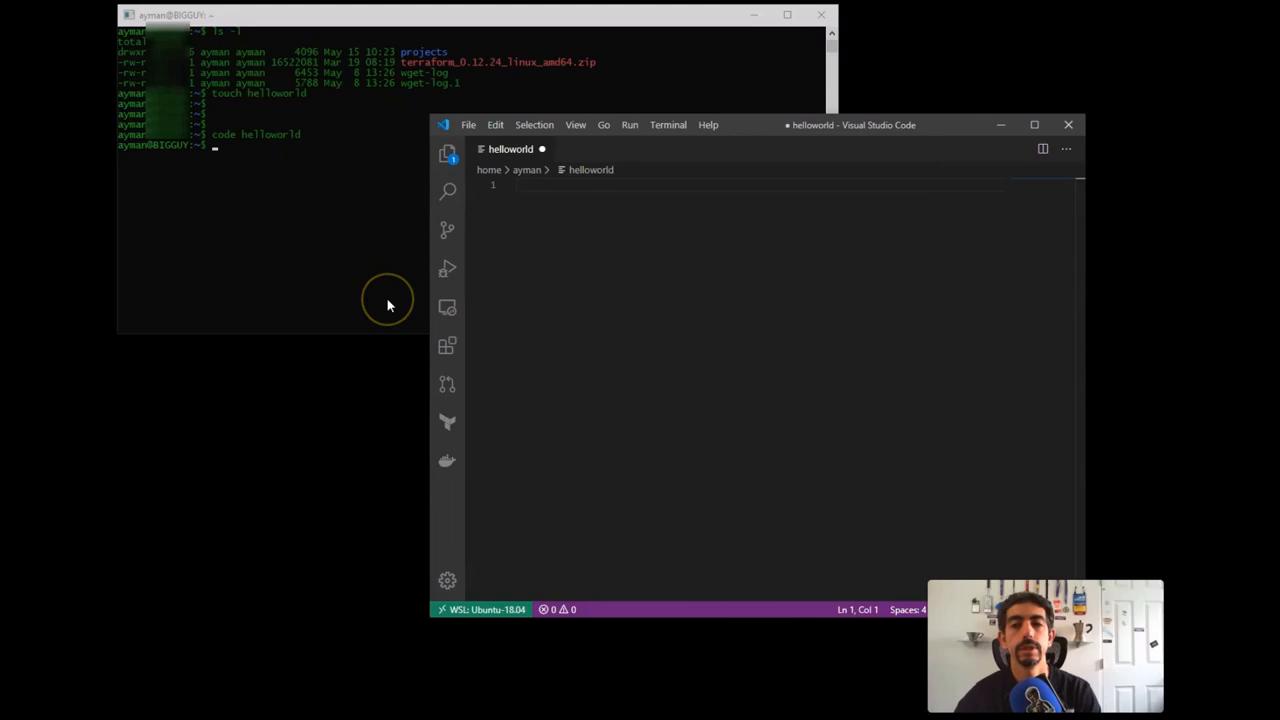